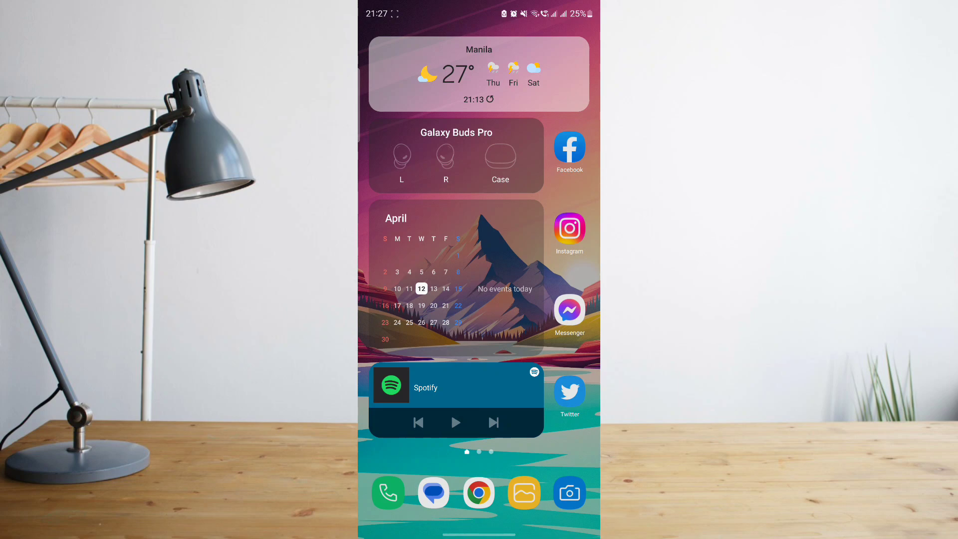
- Launch Instagram and briefly browse a reel's extra actions
{"action": "left_click", "coordinate": [569, 229]}
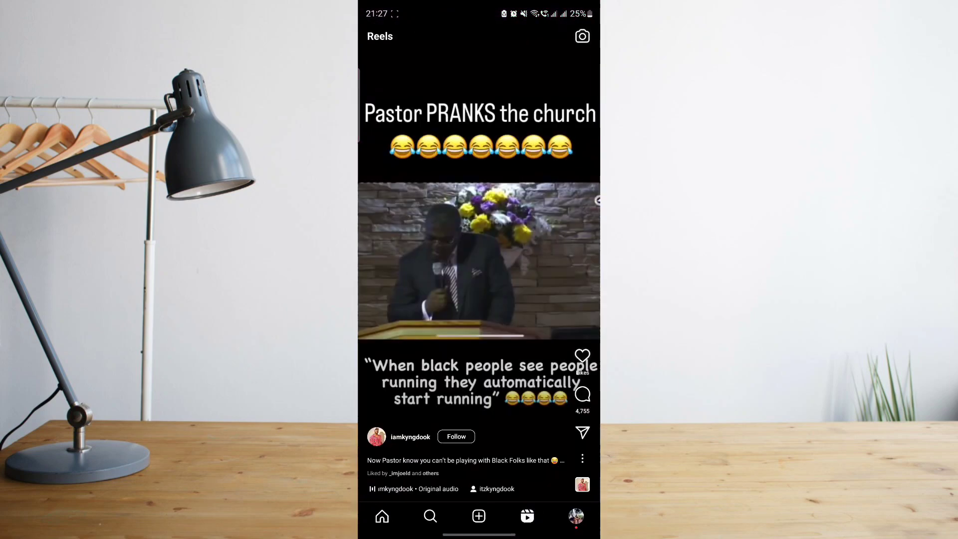
{"action": "left_click", "coordinate": [582, 458]}
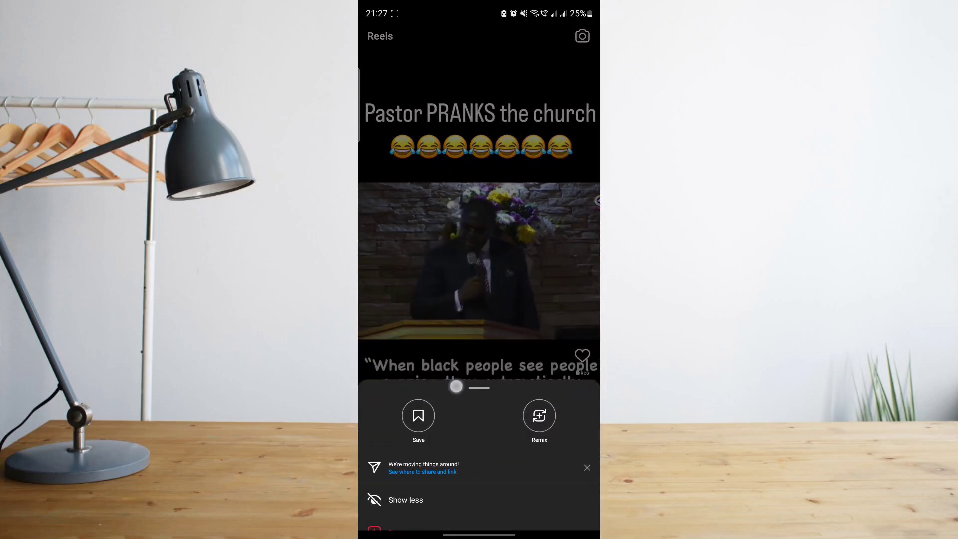
{"action": "left_click_drag", "start_coordinate": [479, 388], "coordinate": [479, 342]}
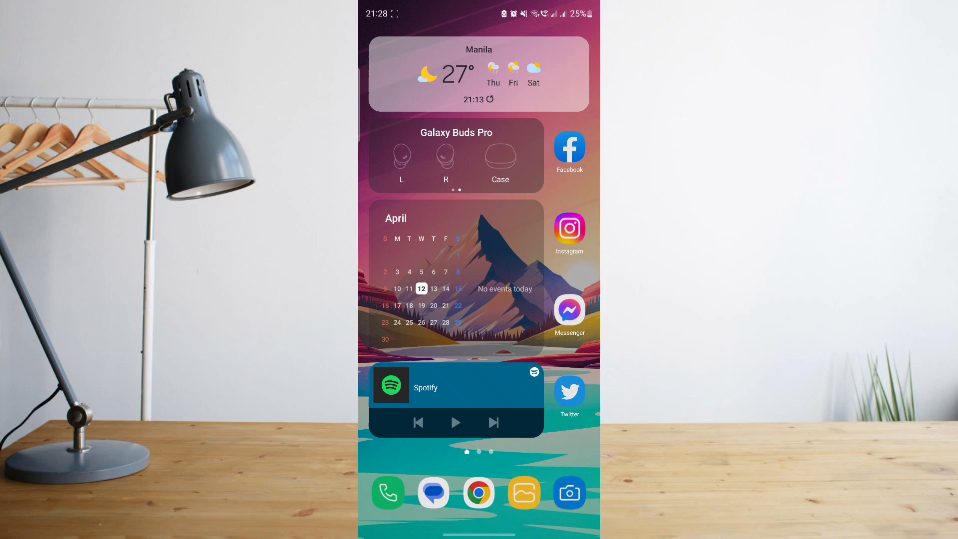
- Relaunch Instagram and switch to the Reels feed showing the flambé cooking reel
{"action": "left_click", "coordinate": [569, 229]}
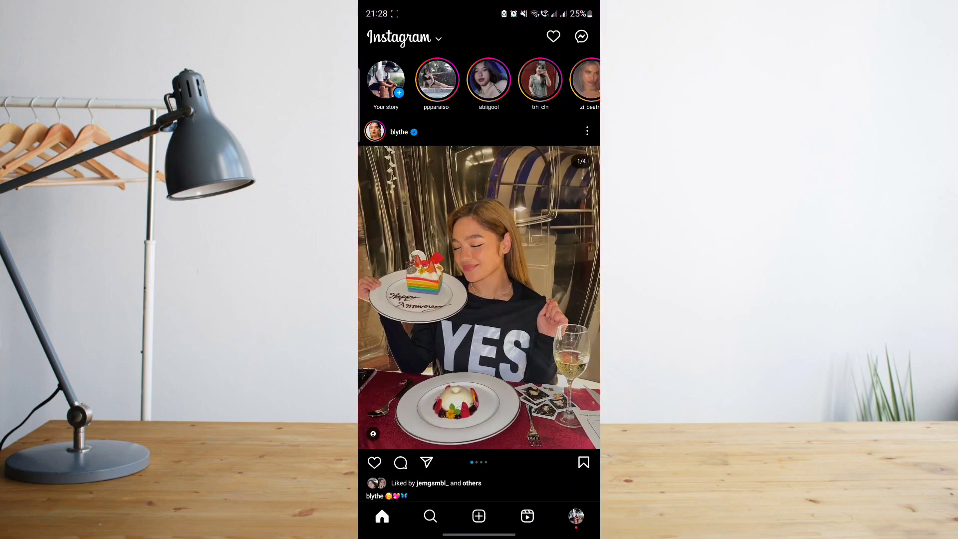
{"action": "left_click", "coordinate": [527, 516]}
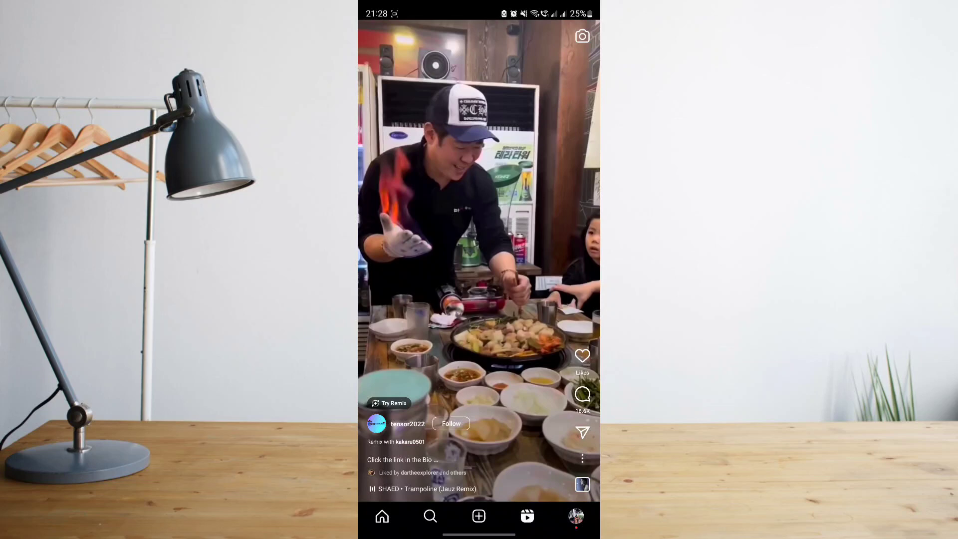
- Bring up the share sheet for the cooking reel with contacts and Copy link
{"action": "left_click", "coordinate": [581, 458]}
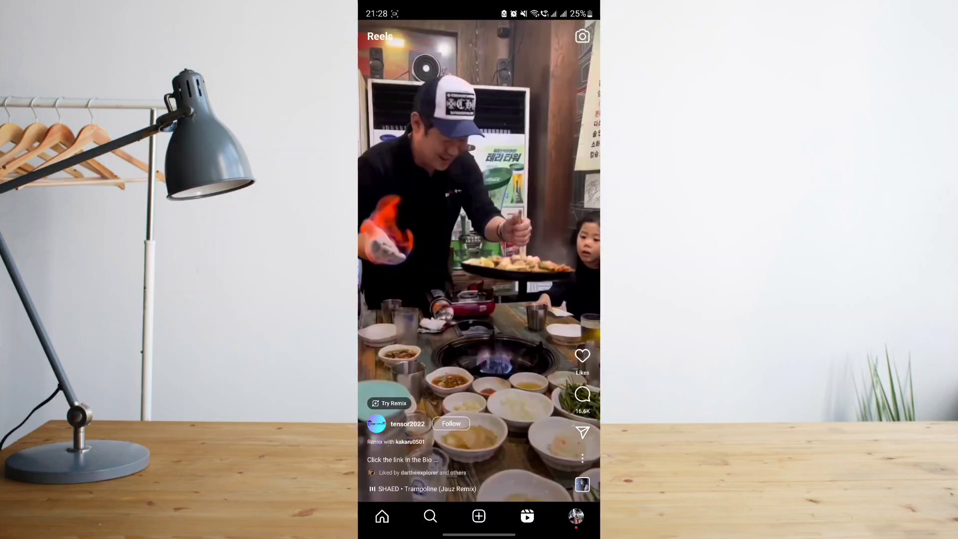
{"action": "left_click", "coordinate": [581, 432]}
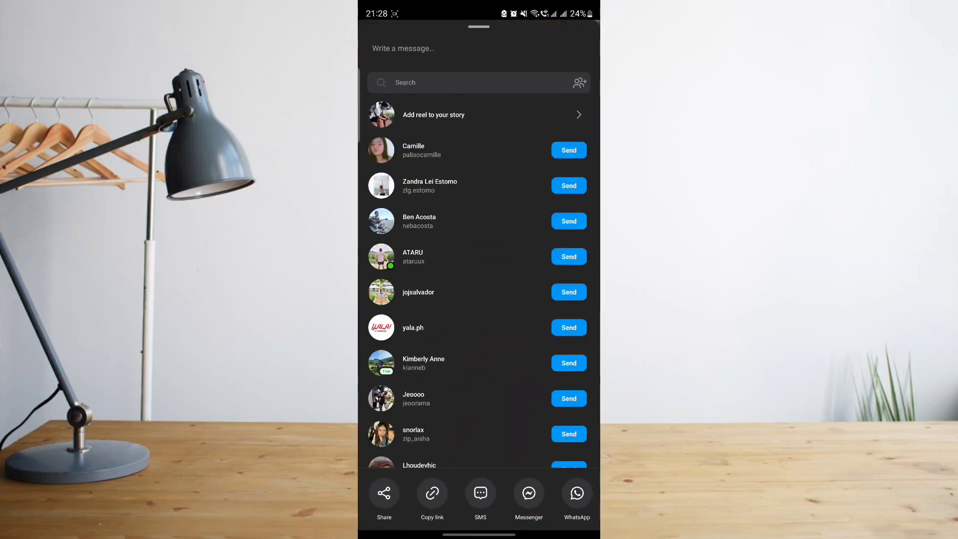